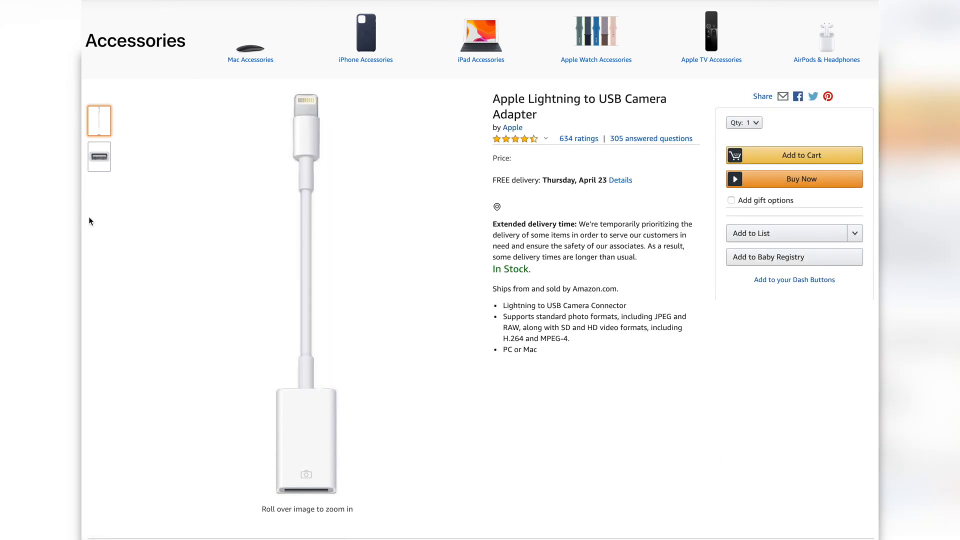
Flip between the full adapter photo and the USB port close-up, ending on the close-up.
click(99, 156)
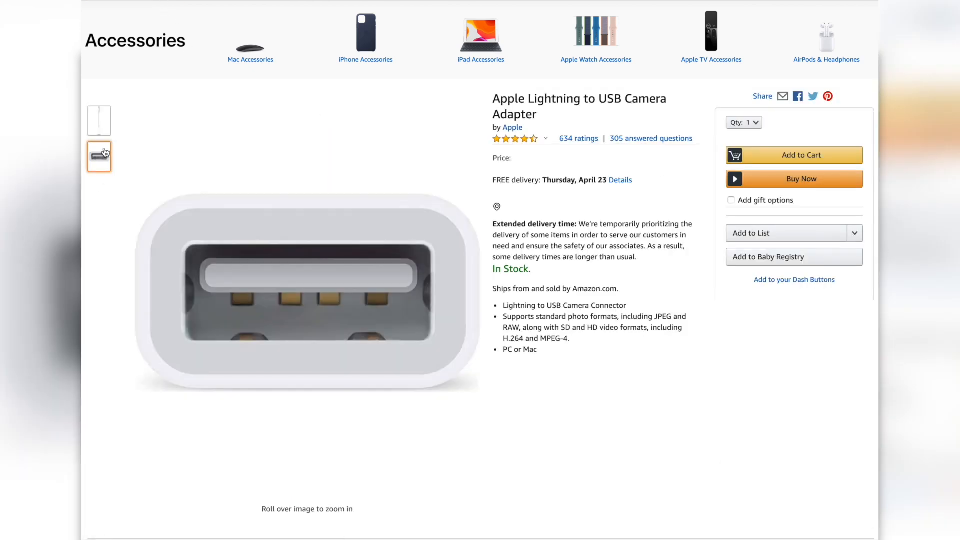
click(99, 120)
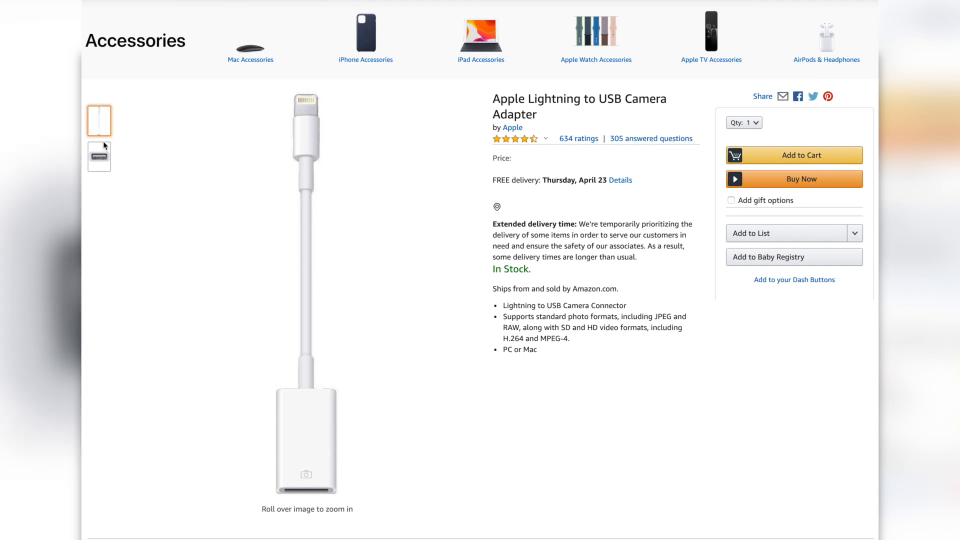
click(99, 156)
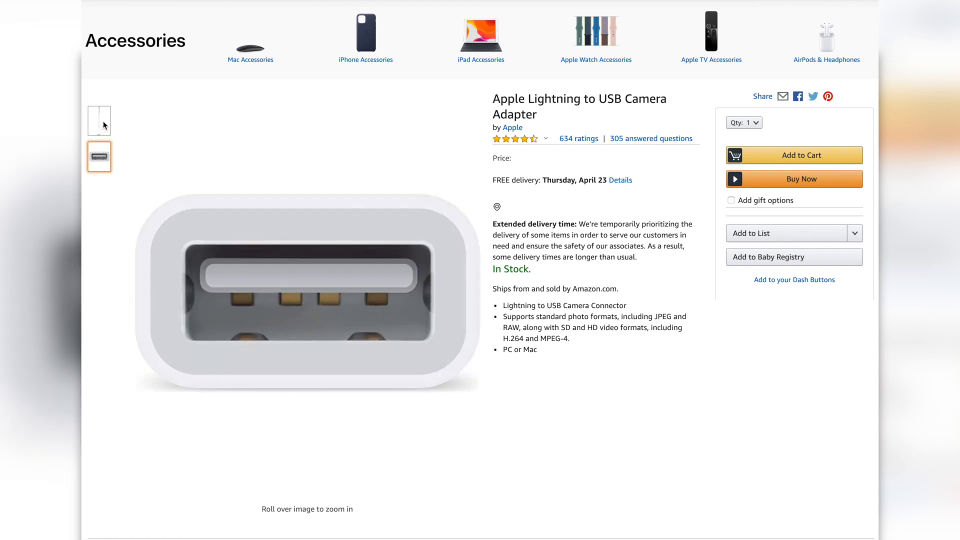